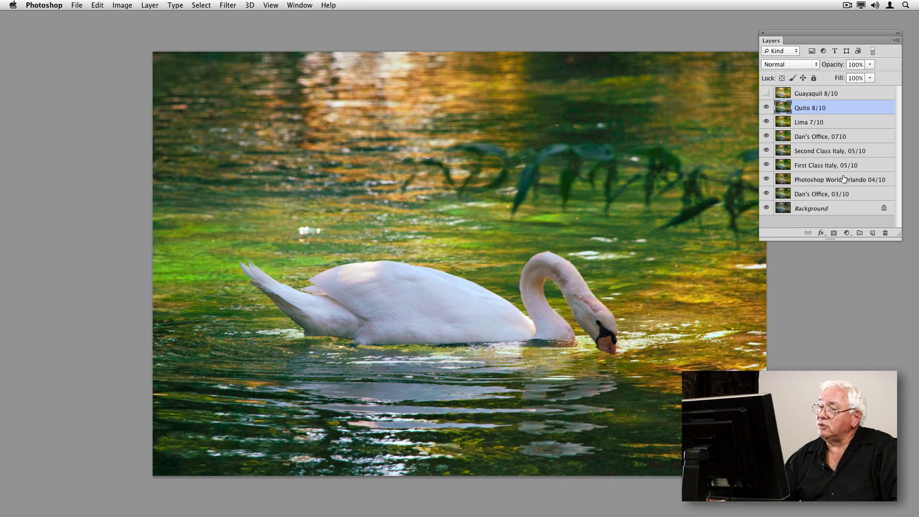
mouse_move(842, 179)
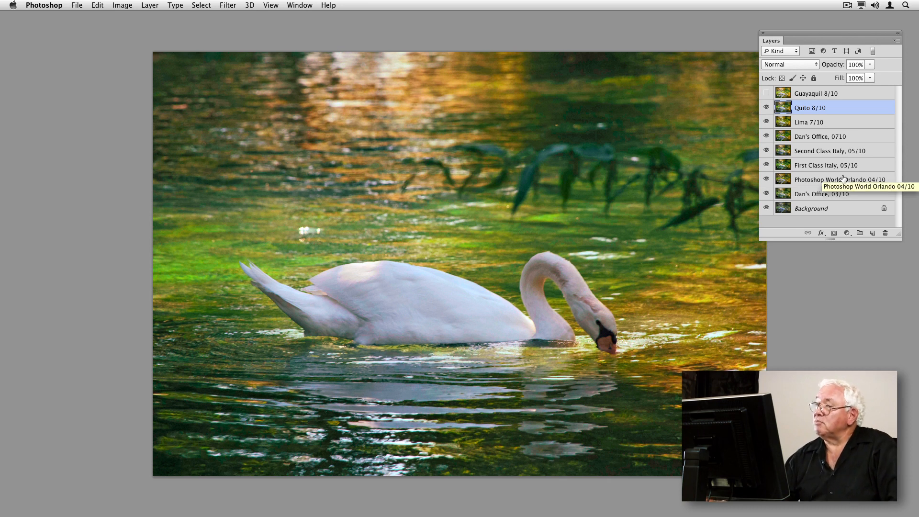
mouse_move(840, 203)
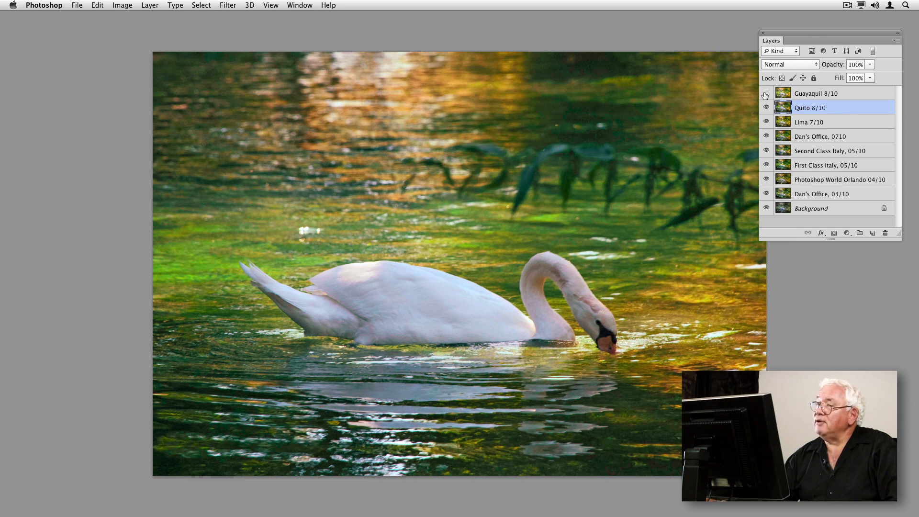
Show the Guayaquil 8/10 layer, then isolate the Background so all edit layers are hidden
click(766, 93)
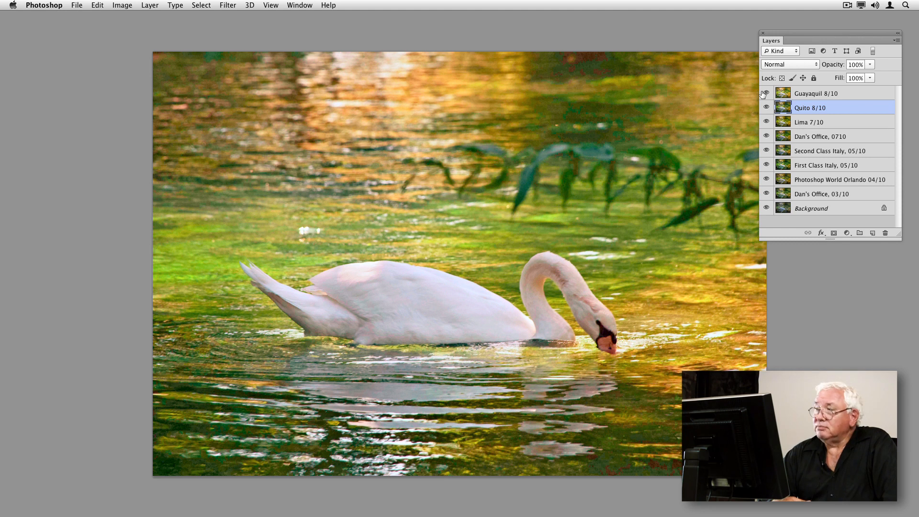
click(765, 93)
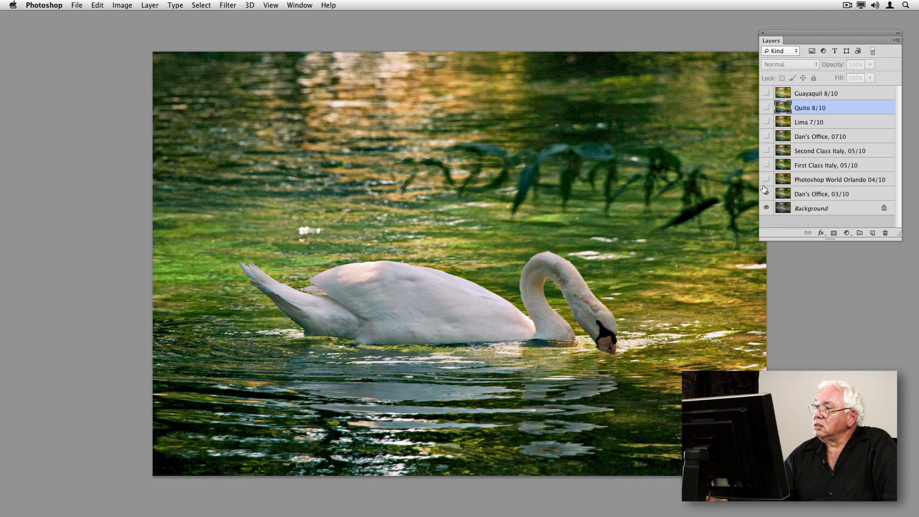
Turn on visibility for the Dan's Office 03/10 and Photoshop World Orlando 04/10 layers
click(766, 194)
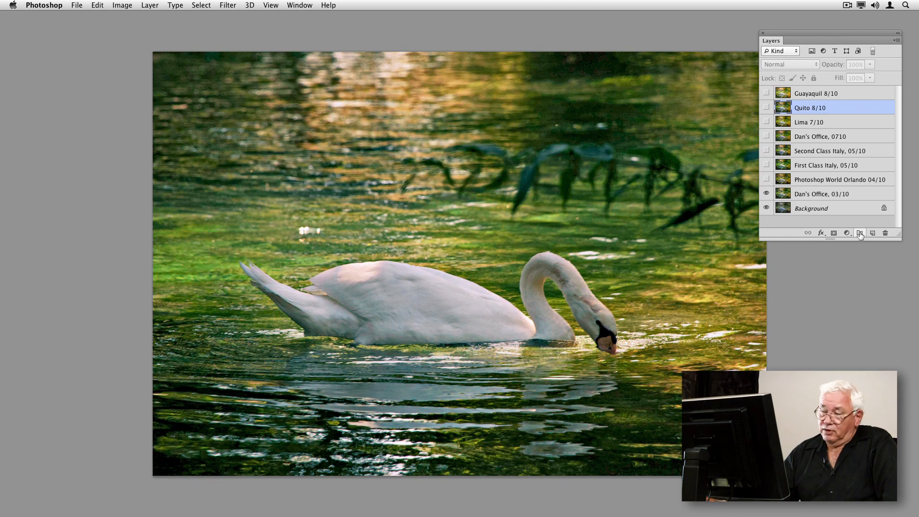
mouse_move(859, 233)
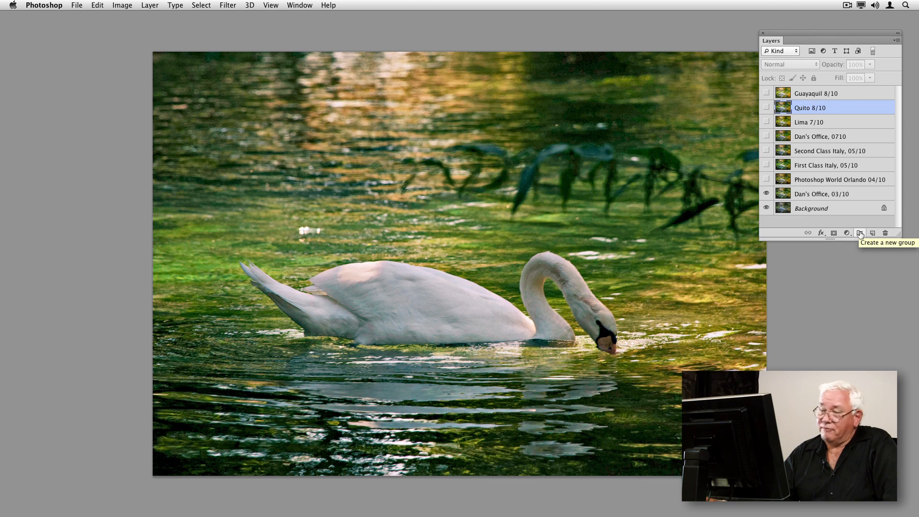
mouse_move(812, 187)
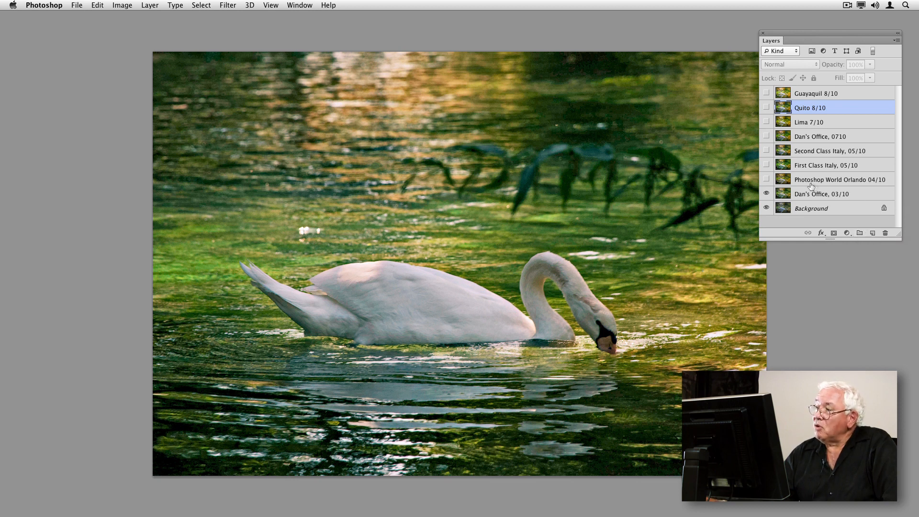
click(765, 179)
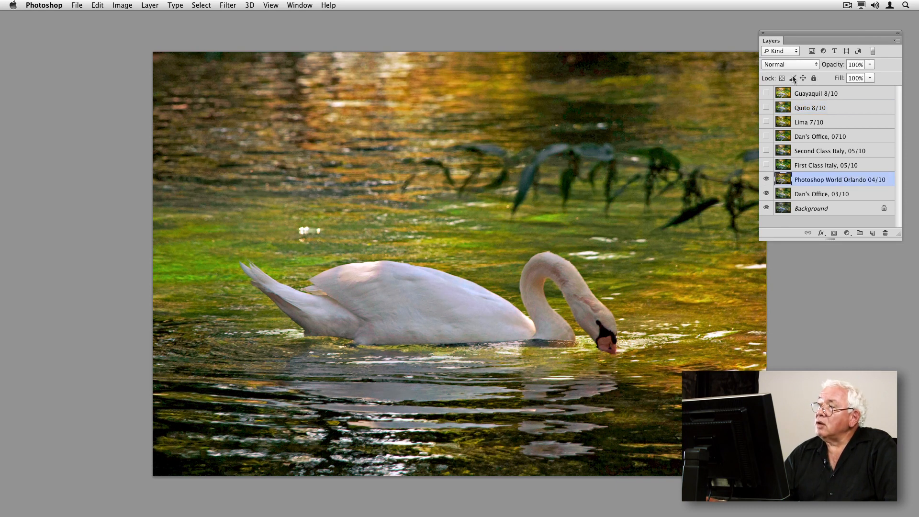
Set Photoshop World Orlando 04/10 to Color blend mode and toggle its visibility to compare
click(788, 63)
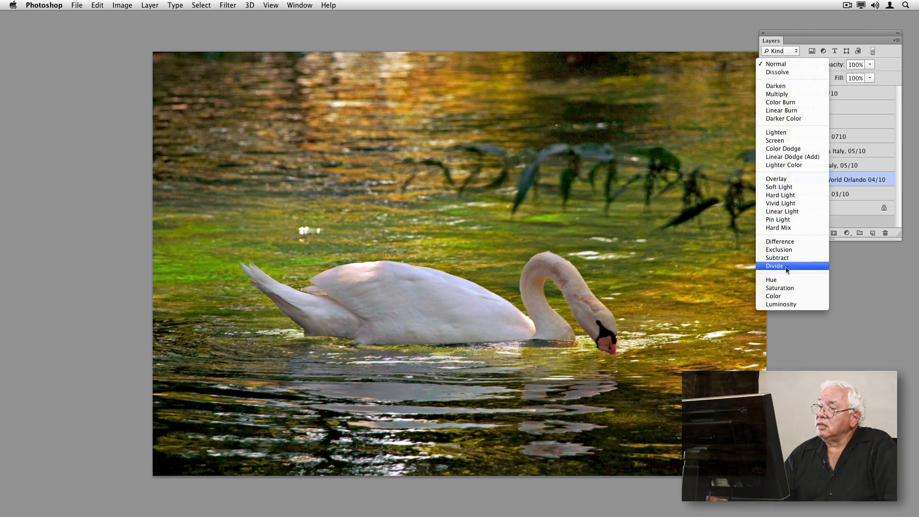
mouse_move(773, 296)
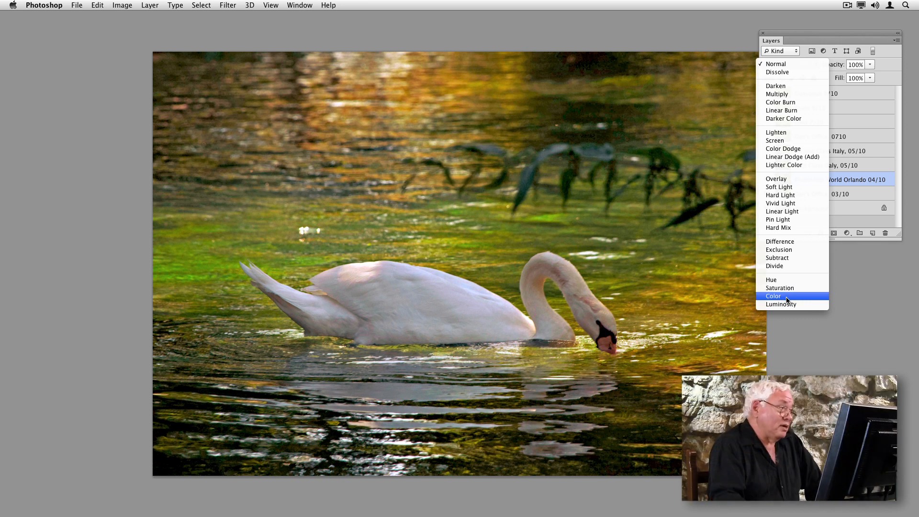
click(773, 295)
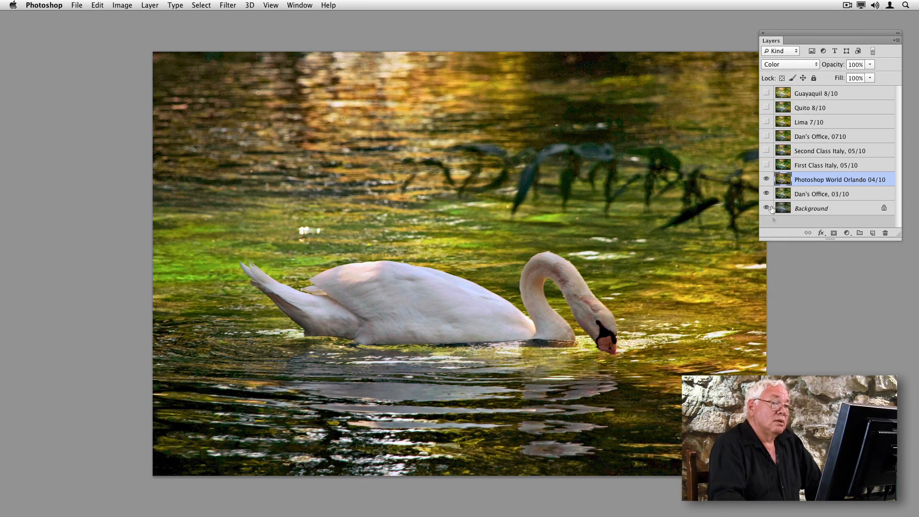
click(767, 180)
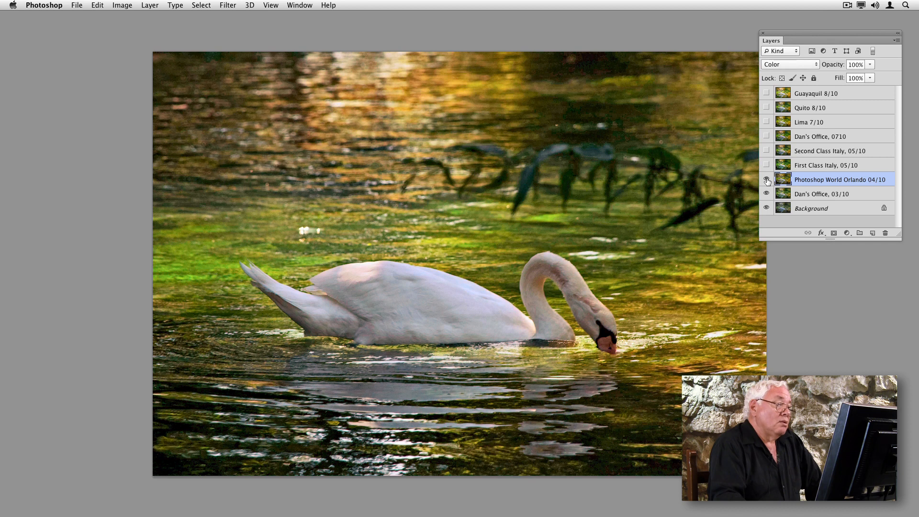
click(767, 180)
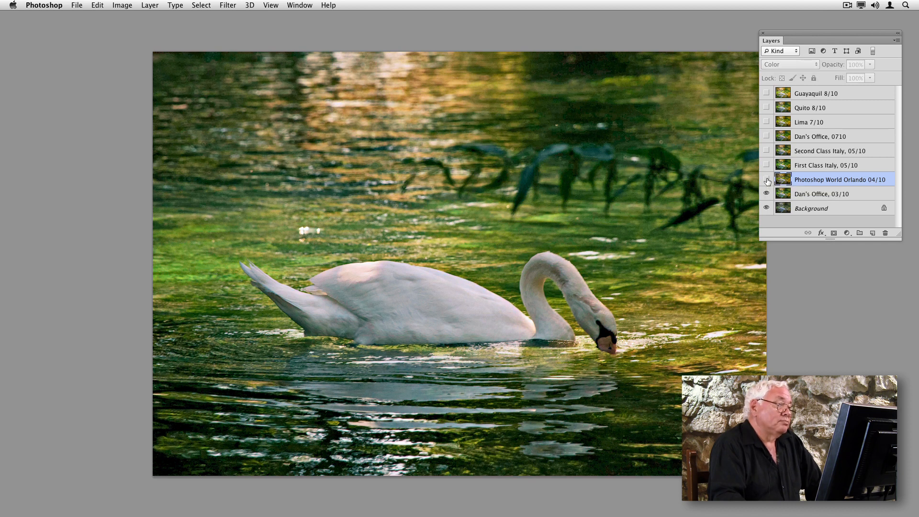
click(766, 180)
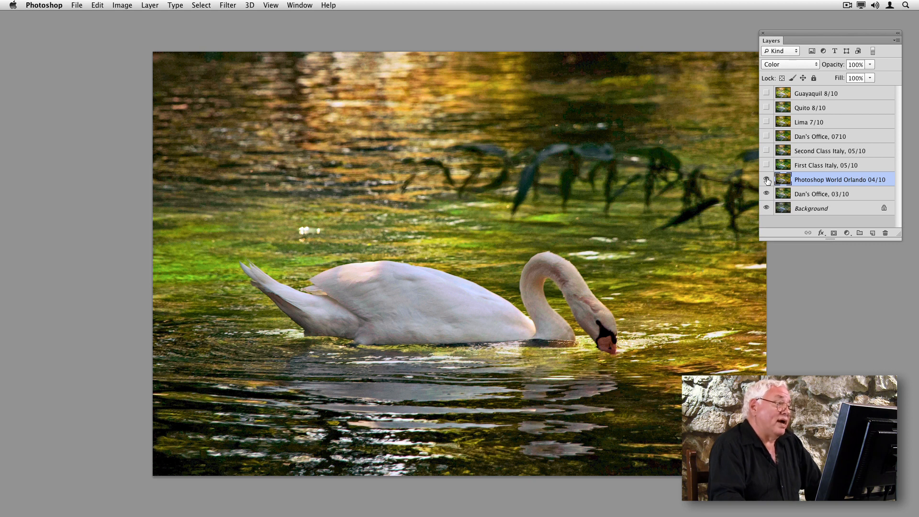
click(765, 180)
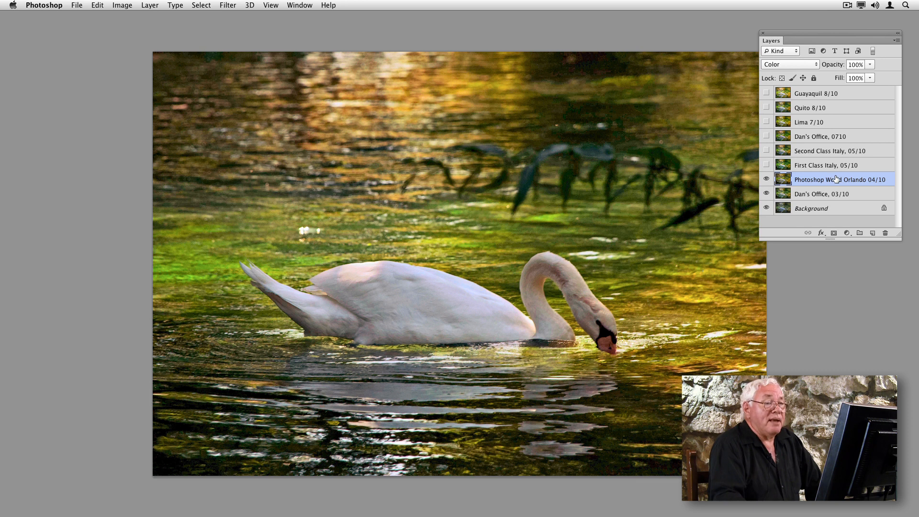
Duplicate Photoshop World Orlando 04/10 and set the copy to Luminosity blend at 45% opacity
click(872, 232)
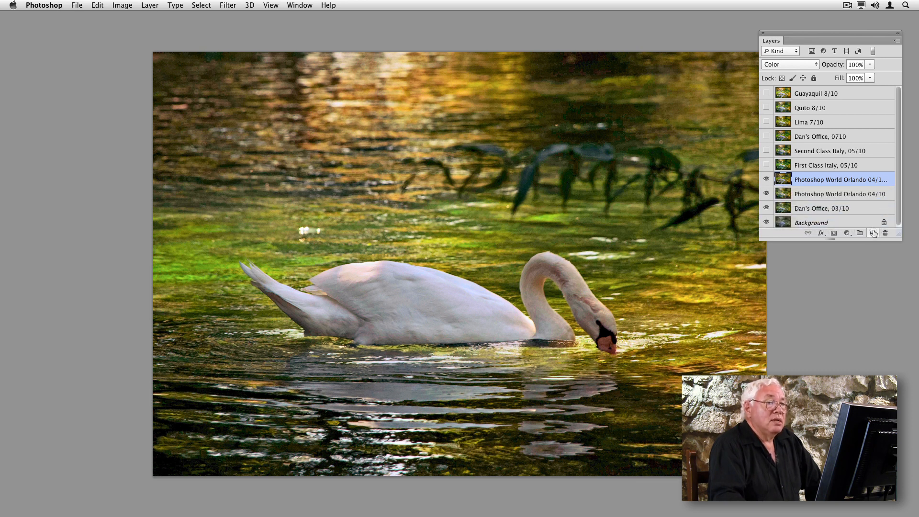
click(788, 64)
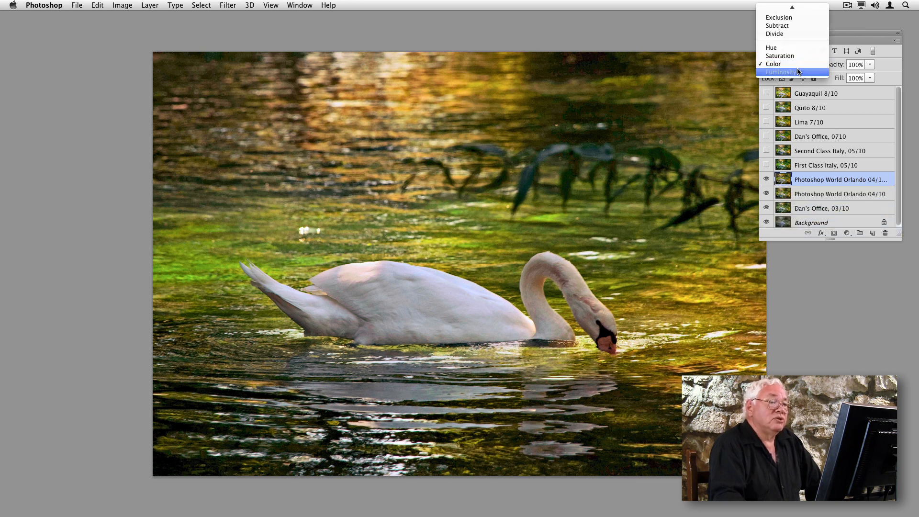
click(781, 71)
text(45)
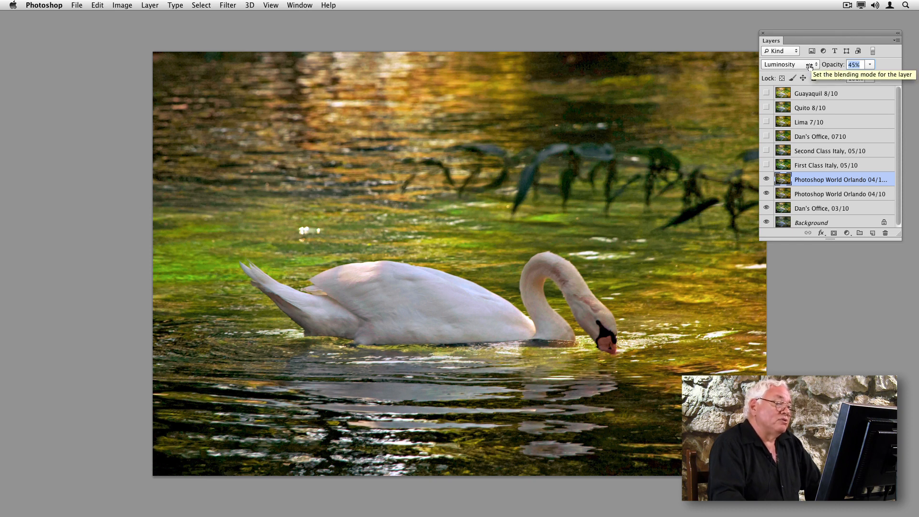
mouse_move(828, 80)
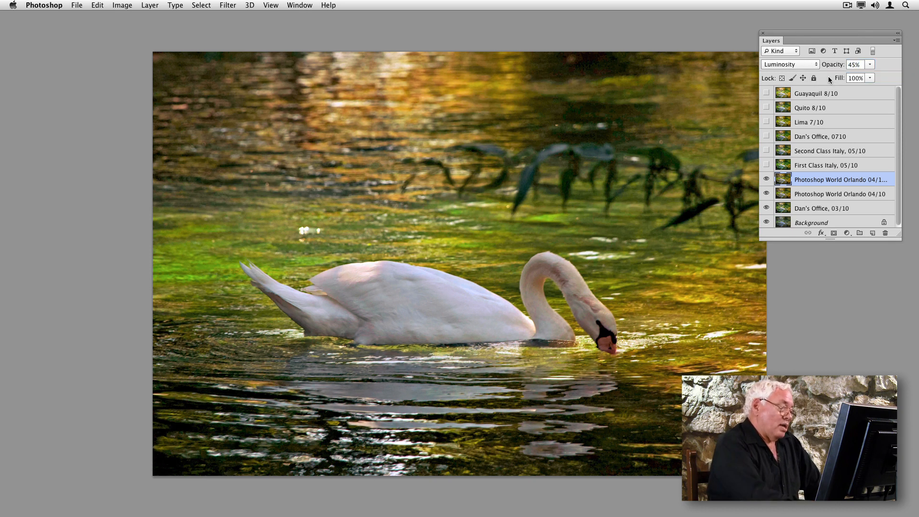